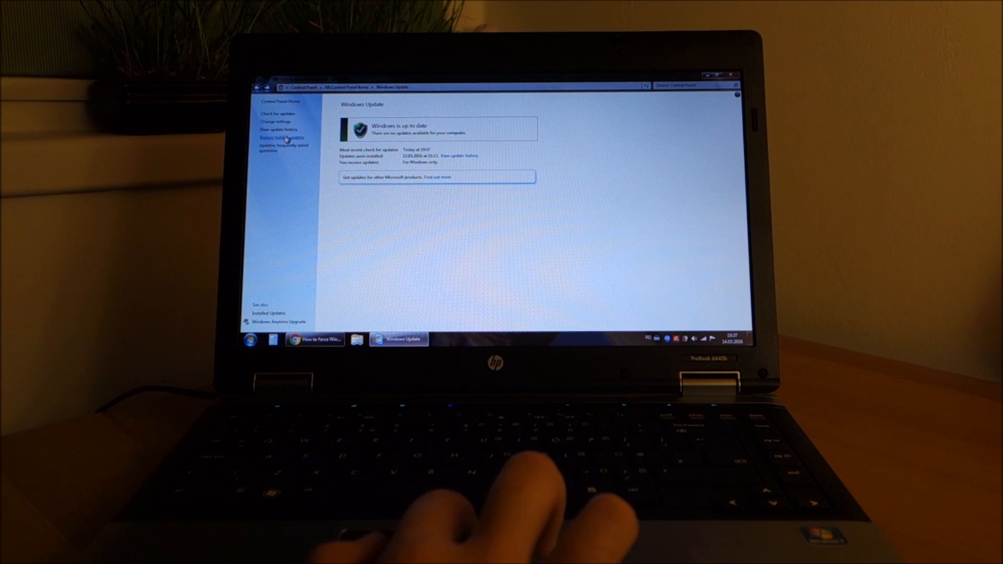
# Run MediaCreationTool64.exe from the ESD-USB (F:) drive in Explorer.
pyautogui.click(280, 137)
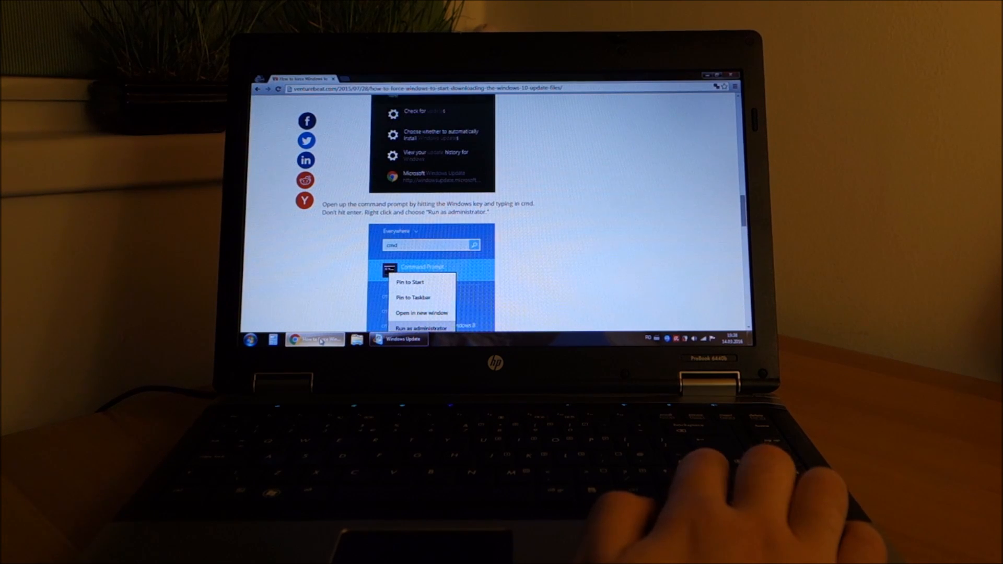
pyautogui.click(421, 327)
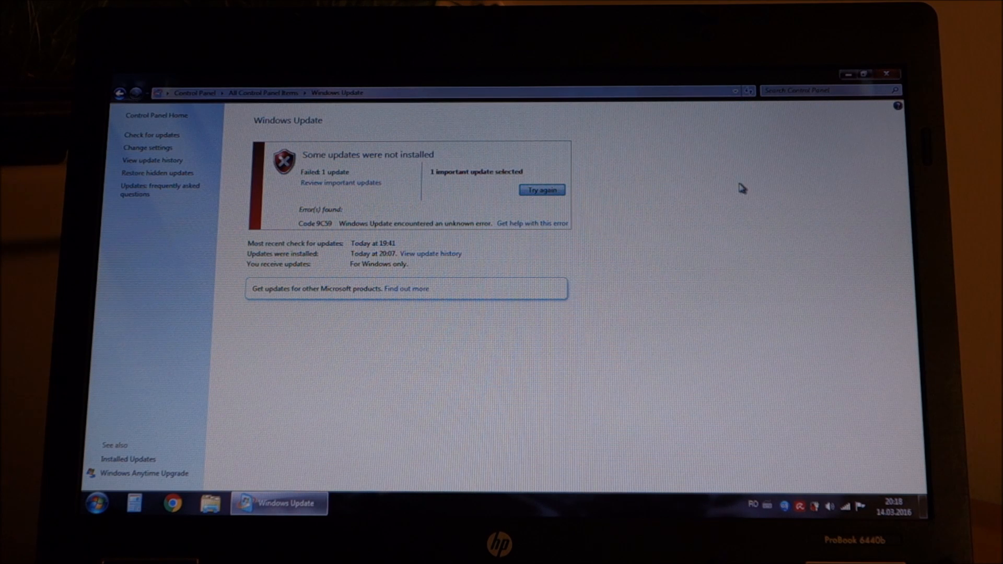
pyautogui.moveTo(790, 155)
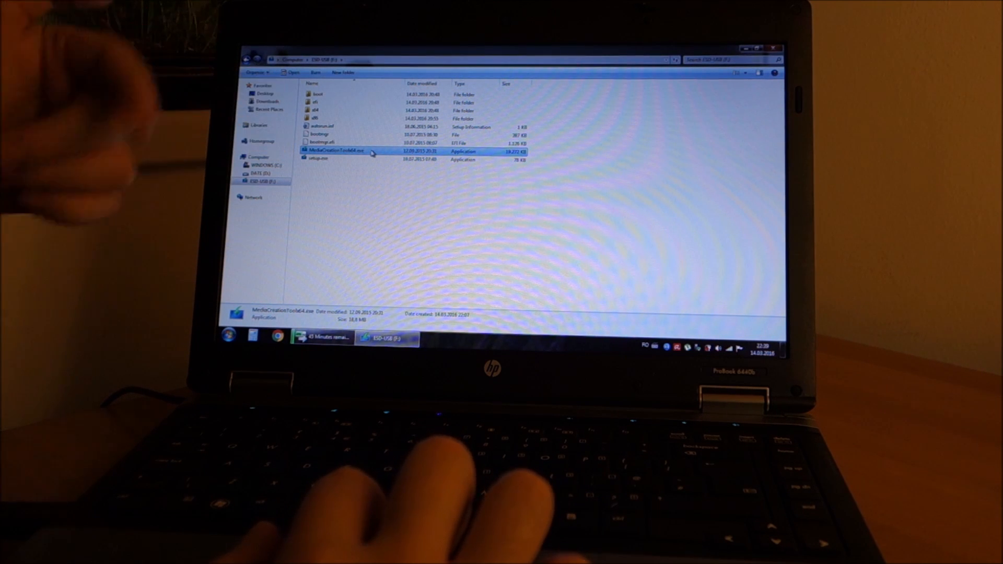
pyautogui.doubleClick(335, 151)
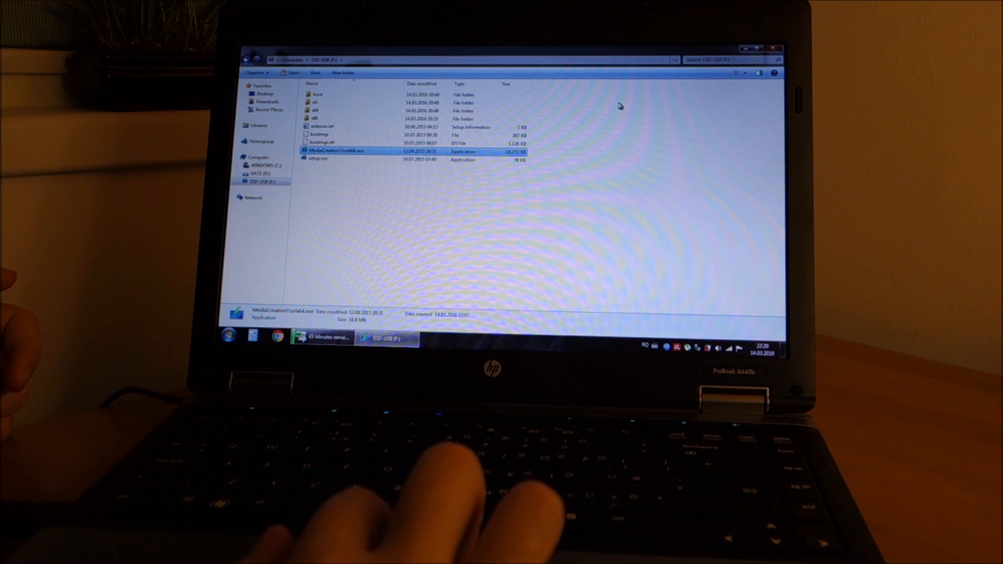
pyautogui.doubleClick(336, 150)
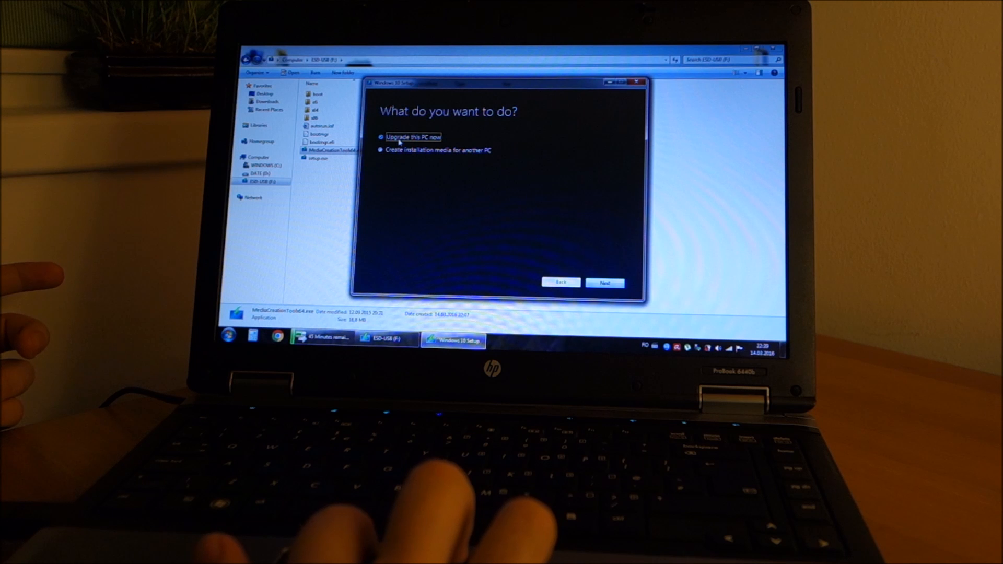
pyautogui.moveTo(470, 170)
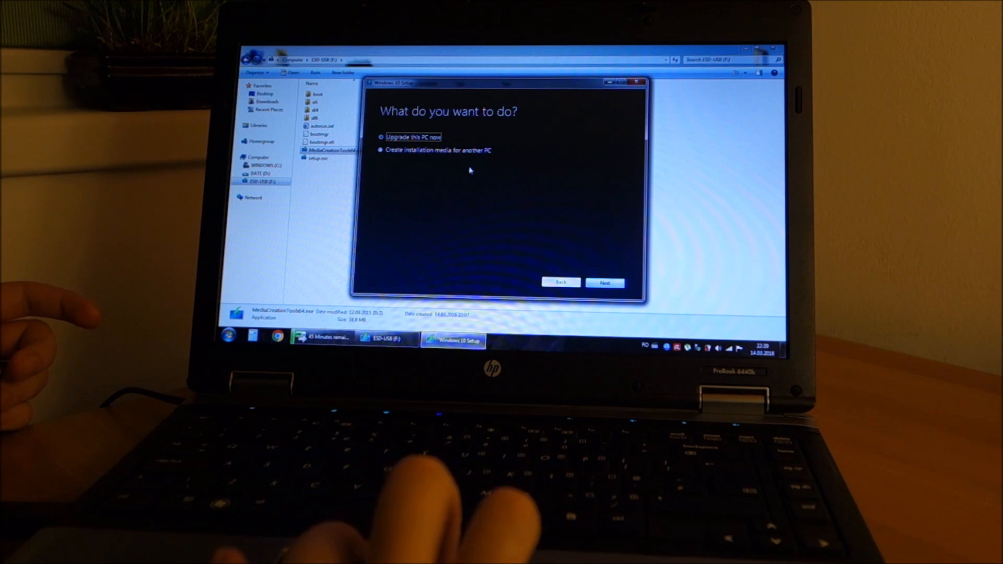
pyautogui.moveTo(509, 207)
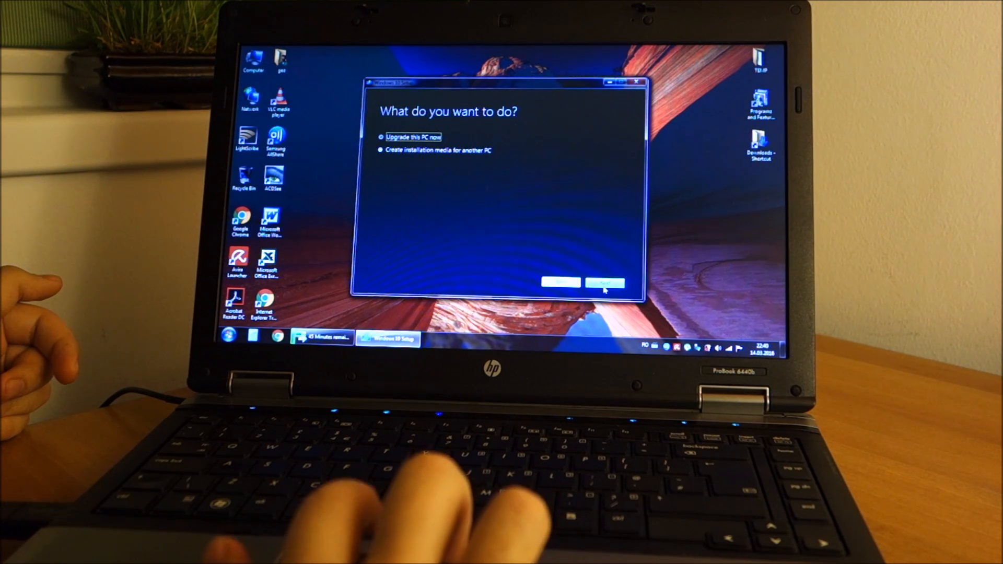
# Proceed with 'Upgrade this PC now' to the license terms.
pyautogui.click(605, 284)
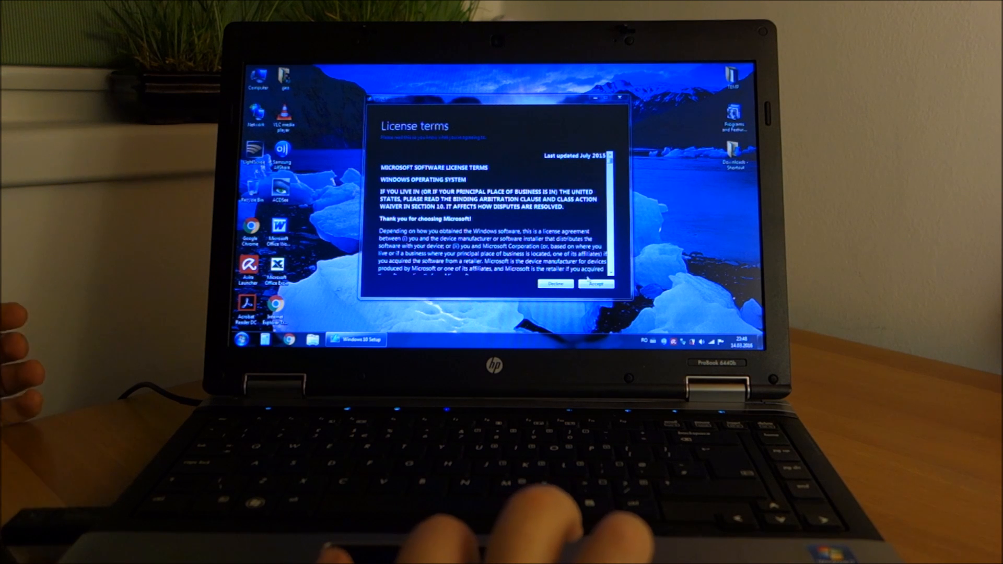
# Accept the Microsoft license terms to reach Ready to install.
pyautogui.click(594, 283)
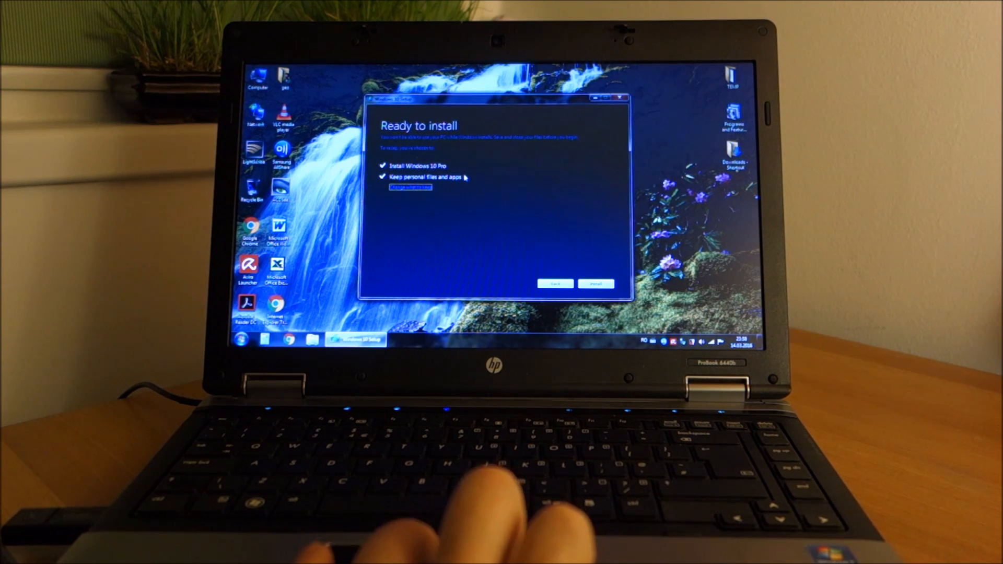
pyautogui.moveTo(548, 220)
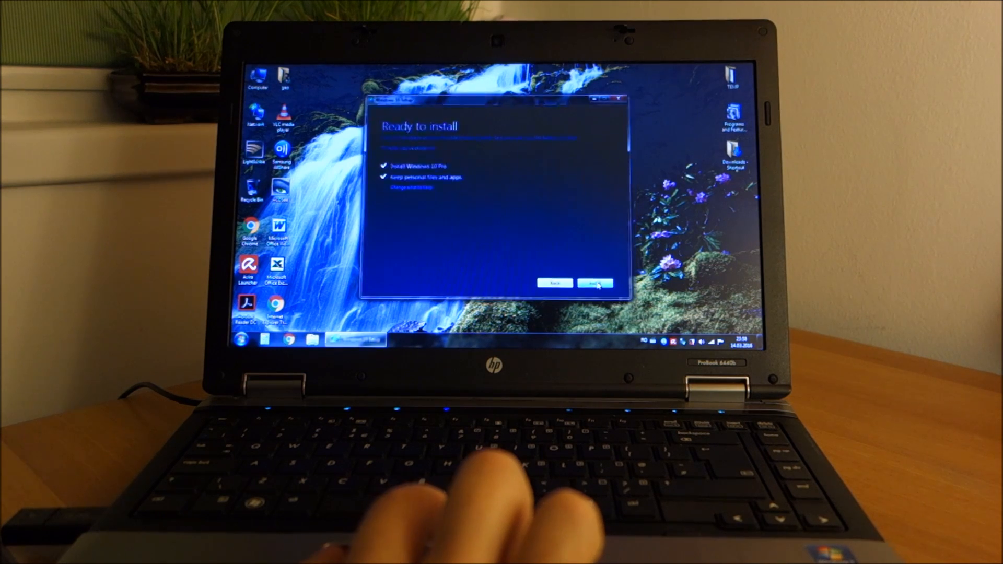
# Install Windows 10 Pro with 'Keep personal files and apps' confirmed.
pyautogui.click(595, 283)
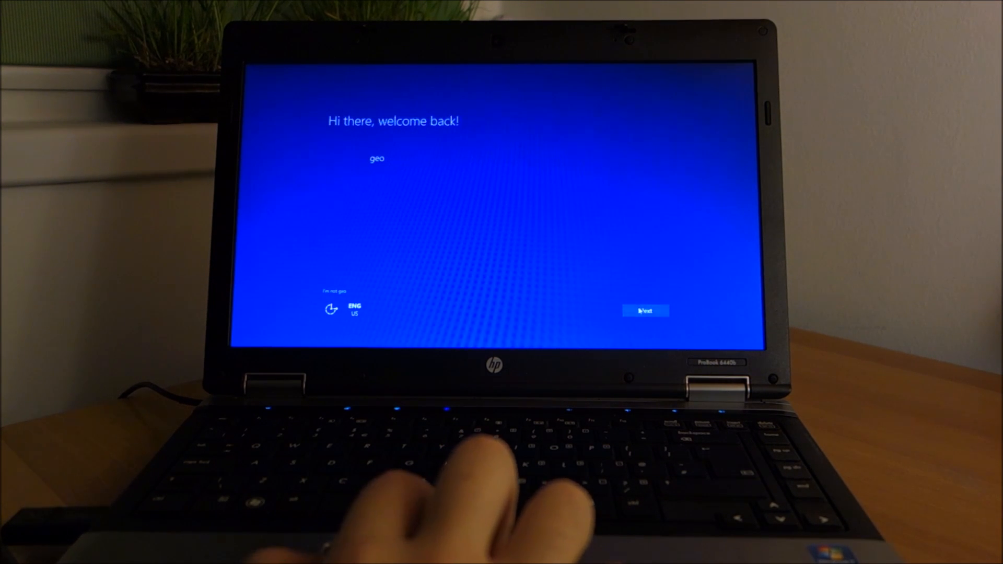
# Continue as returning user, customize privacy, and keep personalization and location settings on.
pyautogui.click(646, 310)
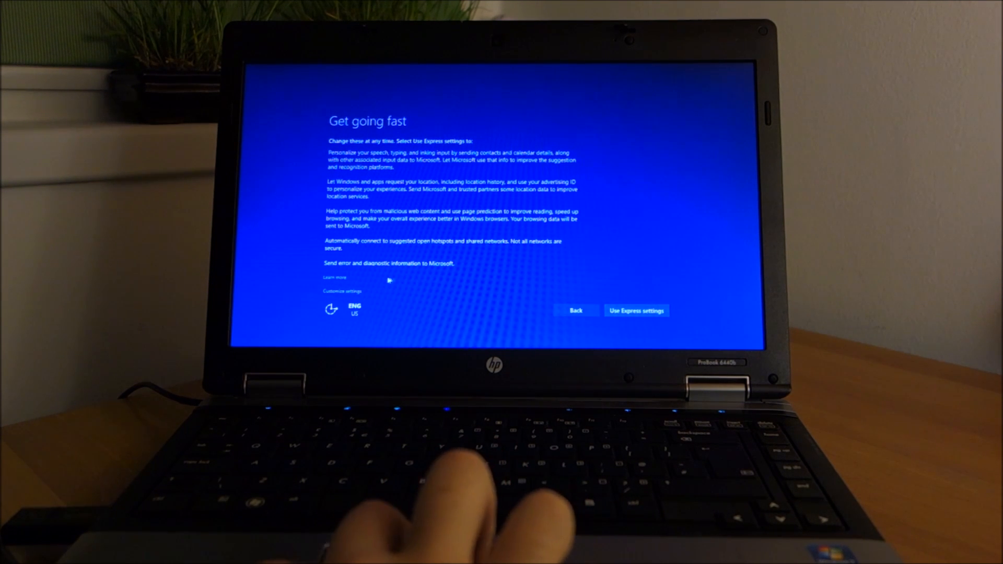
pyautogui.click(343, 291)
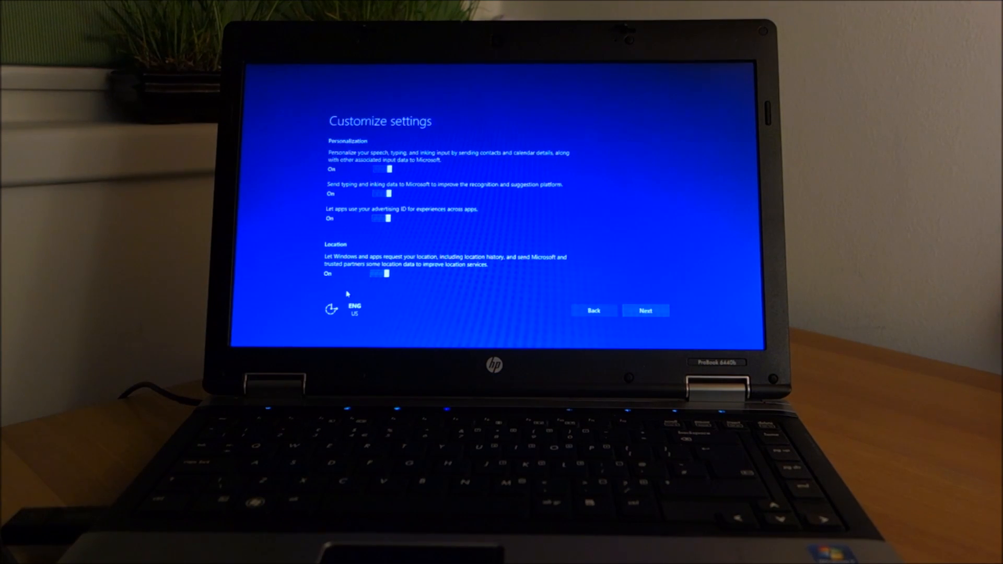
pyautogui.click(646, 310)
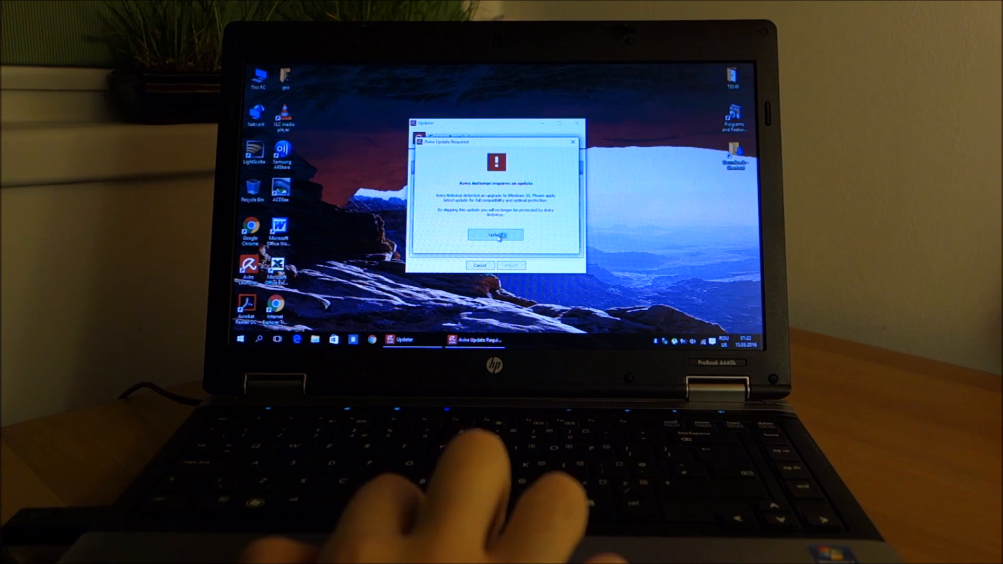
# Run the Avira update required for Windows 10 compatibility.
pyautogui.click(494, 235)
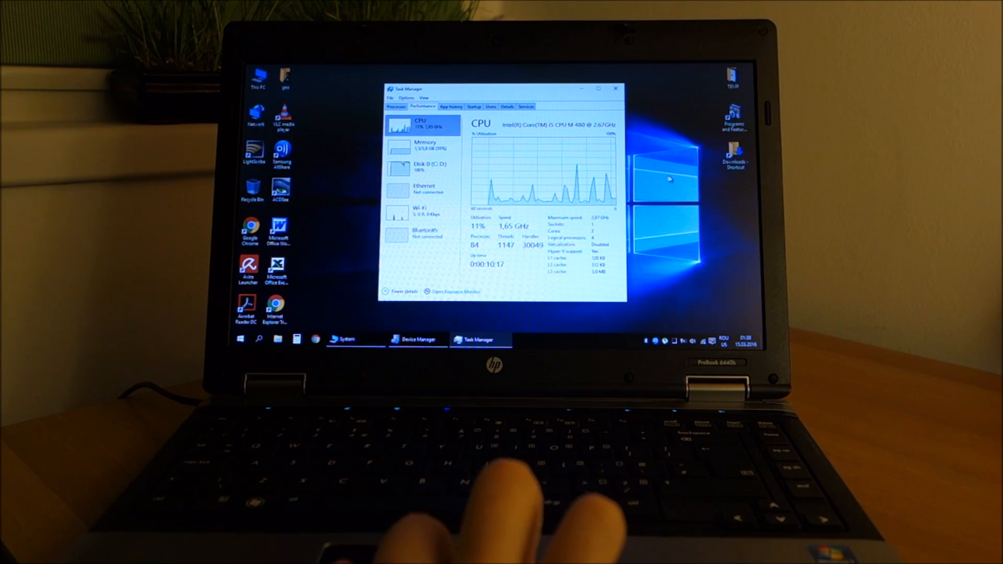
# Review Disk 0 and CPU load graphs on Task Manager's Performance tab.
pyautogui.click(419, 165)
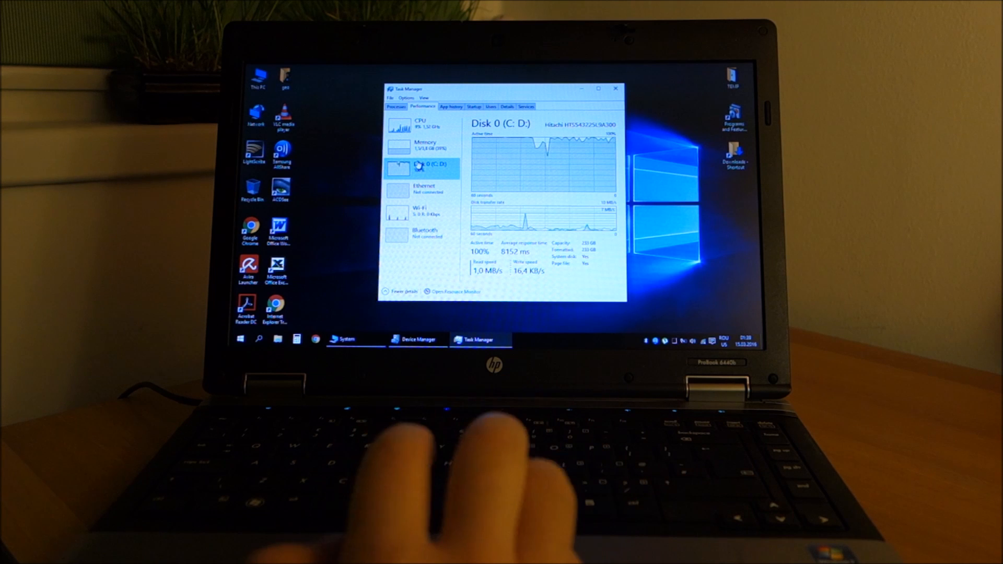
pyautogui.click(423, 146)
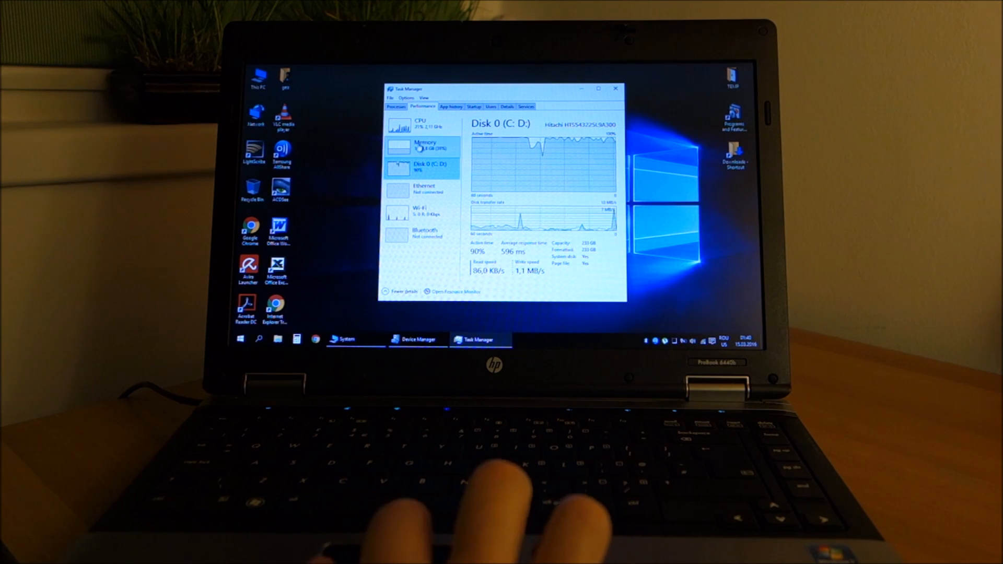
pyautogui.click(420, 124)
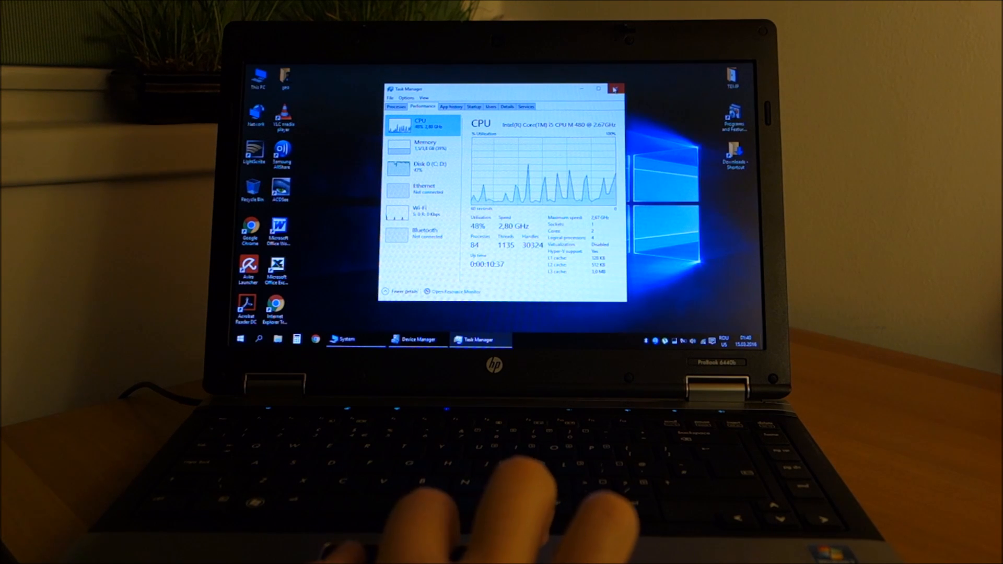
# Close Task Manager and show the System page confirming Windows 10 Pro activated.
pyautogui.click(615, 89)
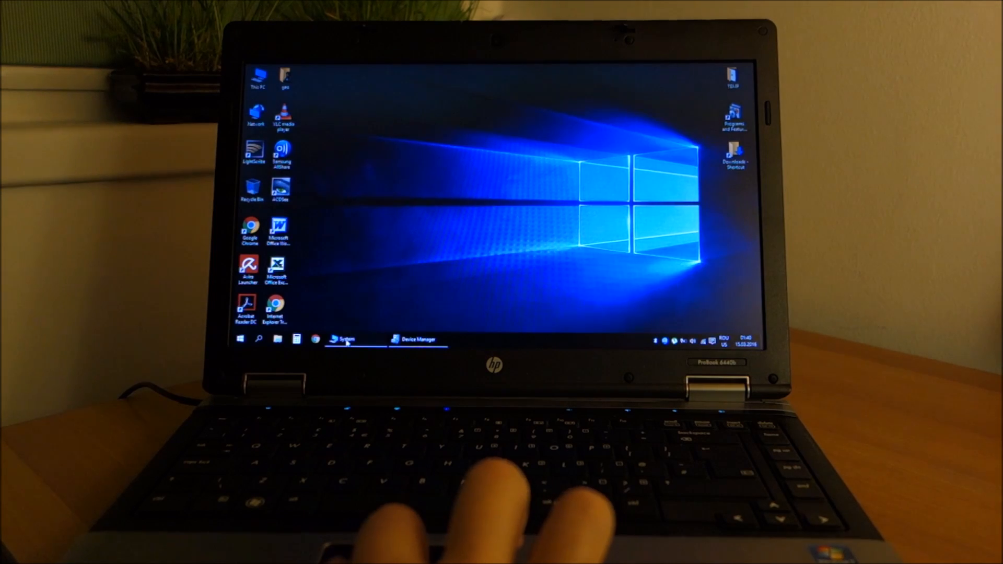
pyautogui.click(346, 340)
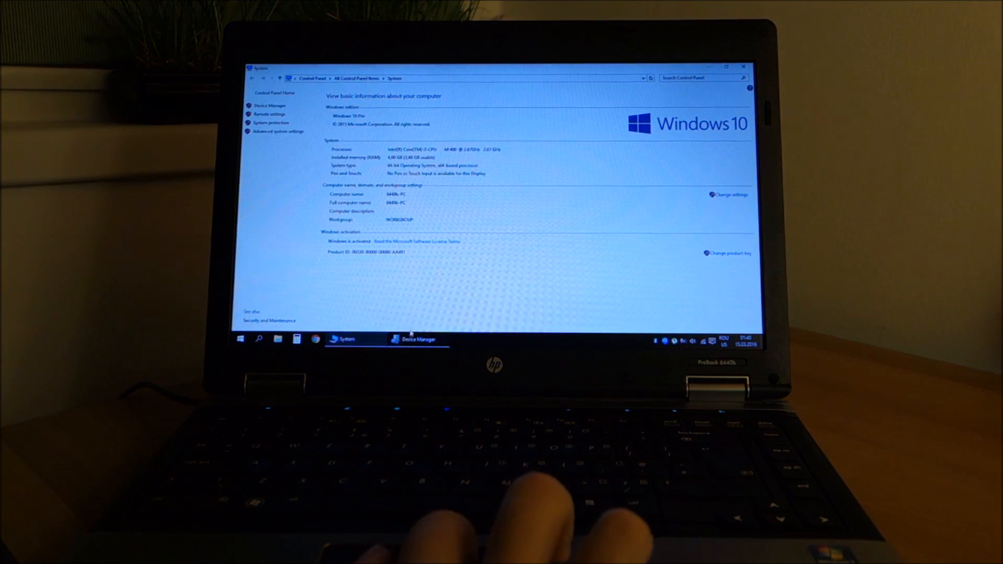